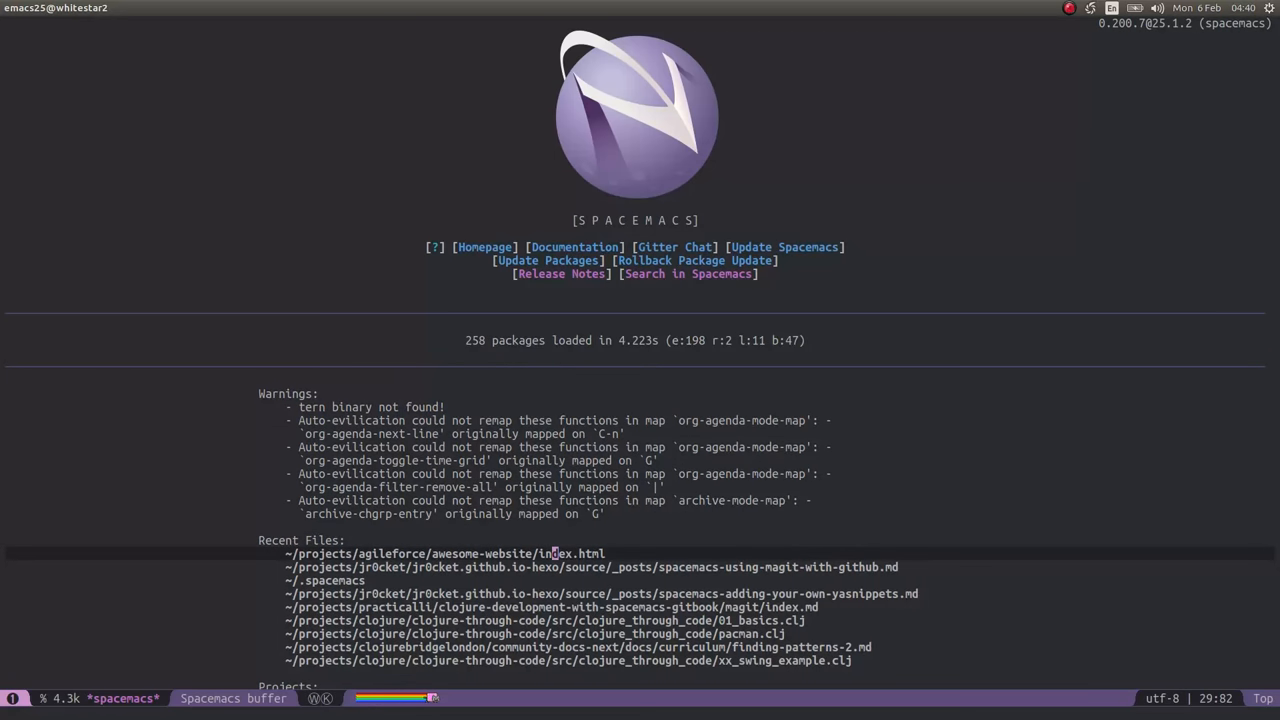
Open ~/projects/agileforce/awesome-website/index.html from the Recent Files list
click(552, 552)
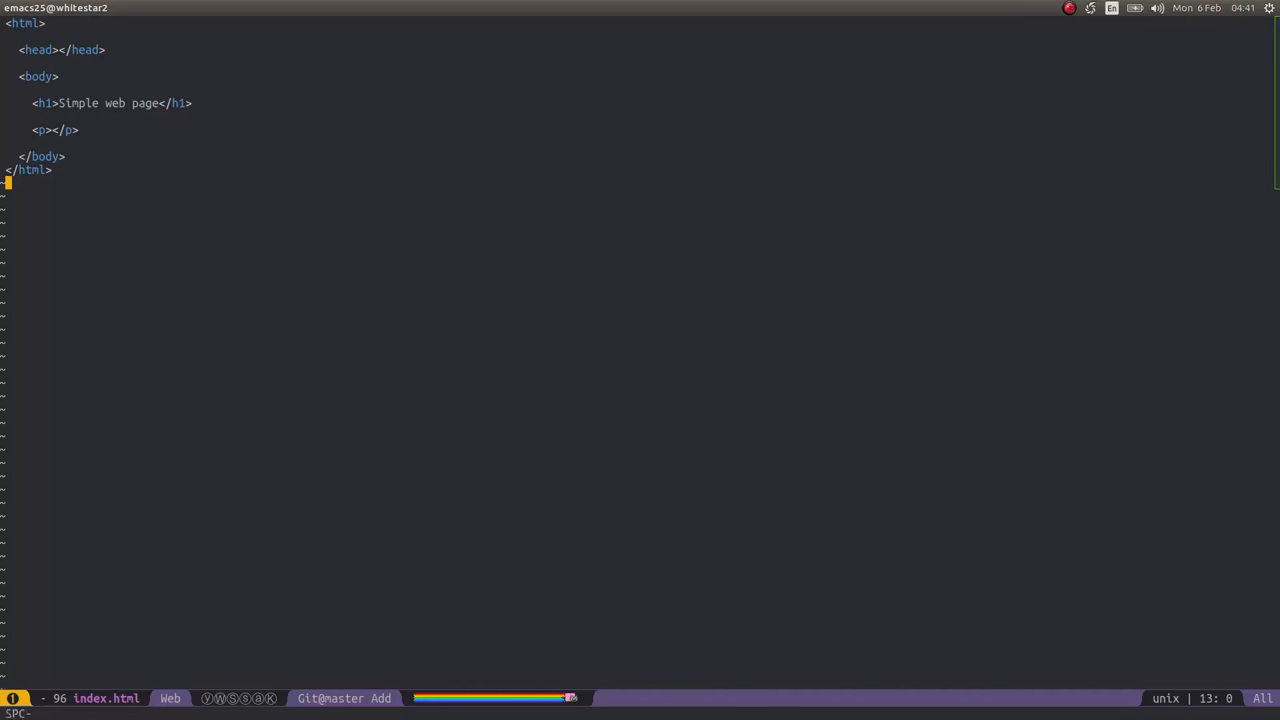
Run magit-status (SPC g s) and confirm creating a Git repository in awesome-website
key(SPC)
text( g)
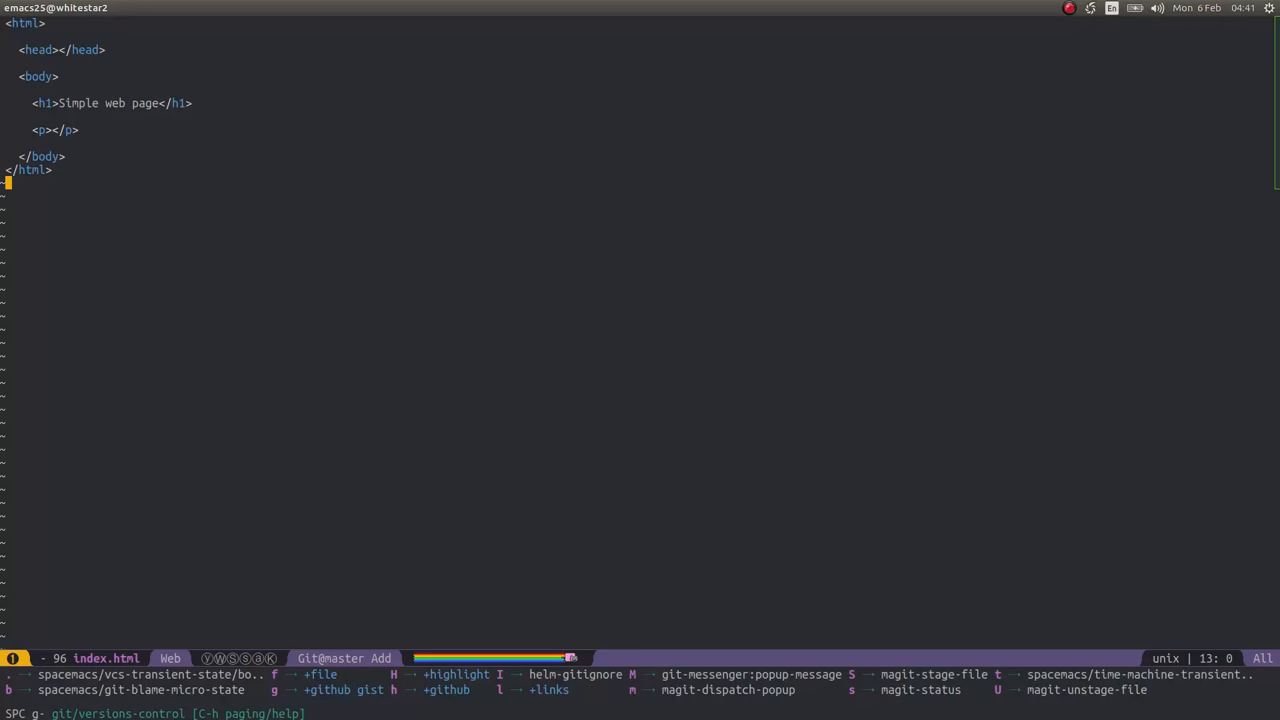
key(s)
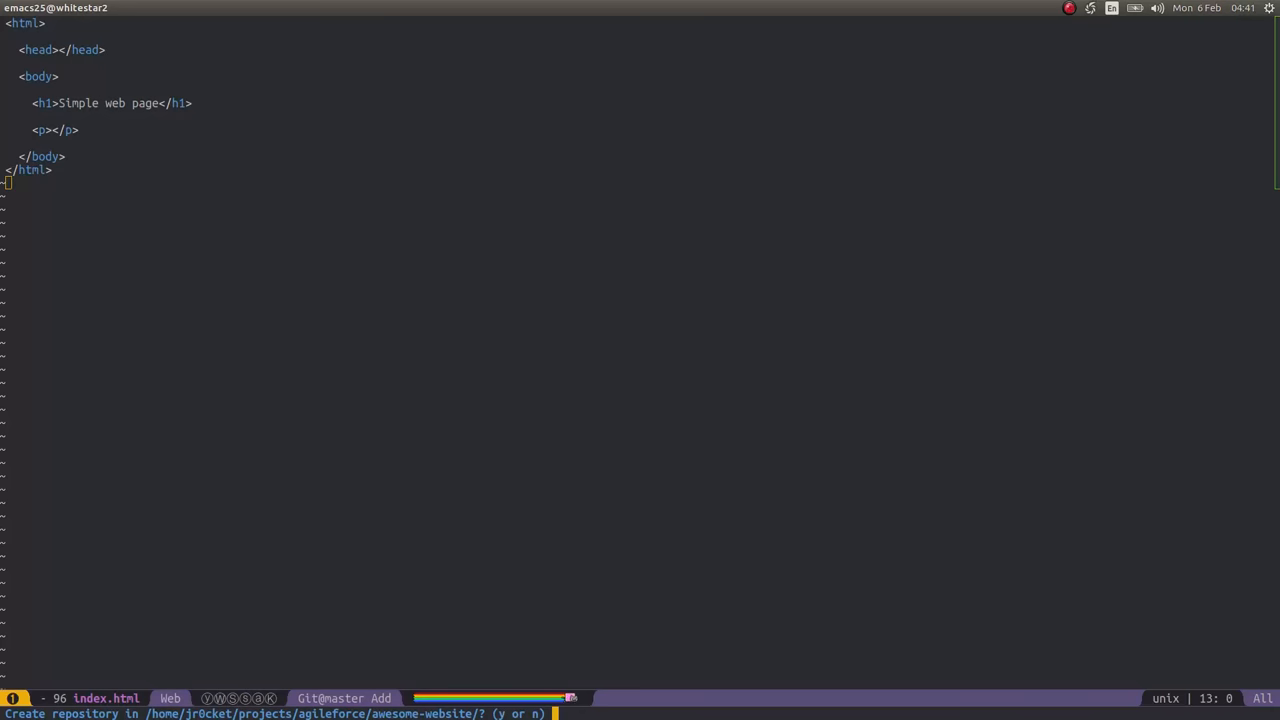
key(y)
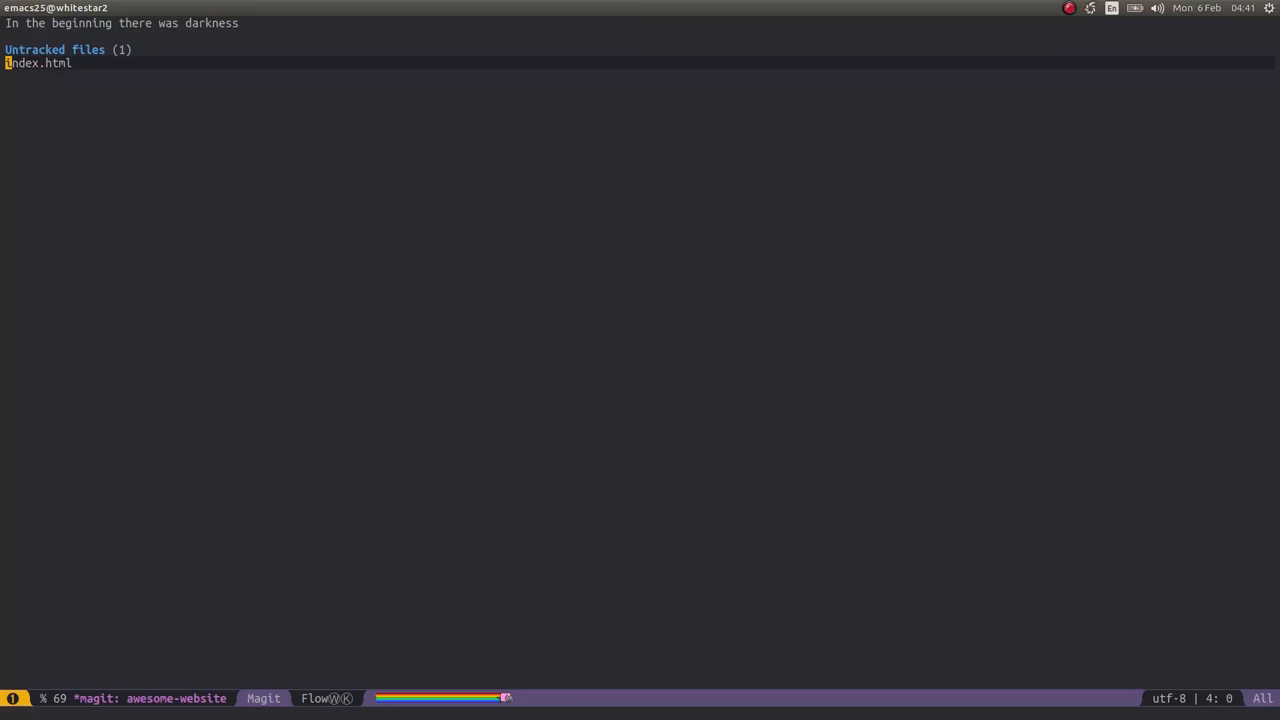
Stage index.html and start a new commit from the Magit commit popup
key(s)
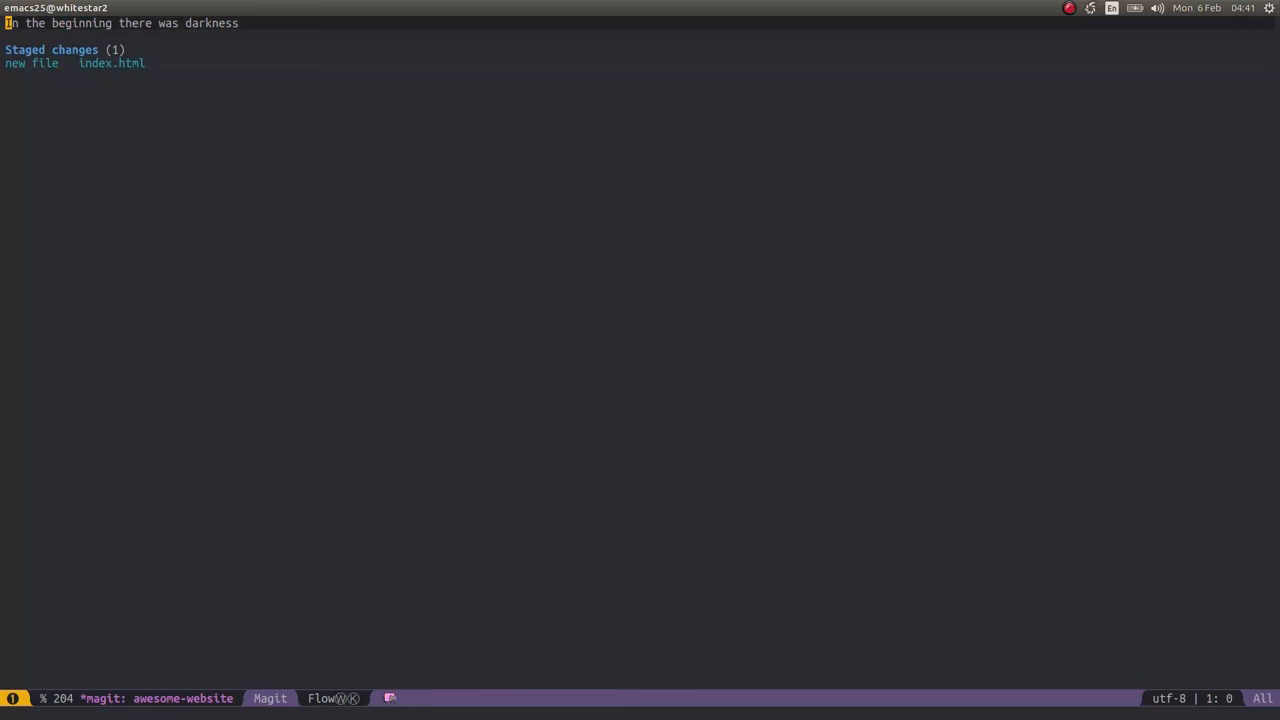
key(c)
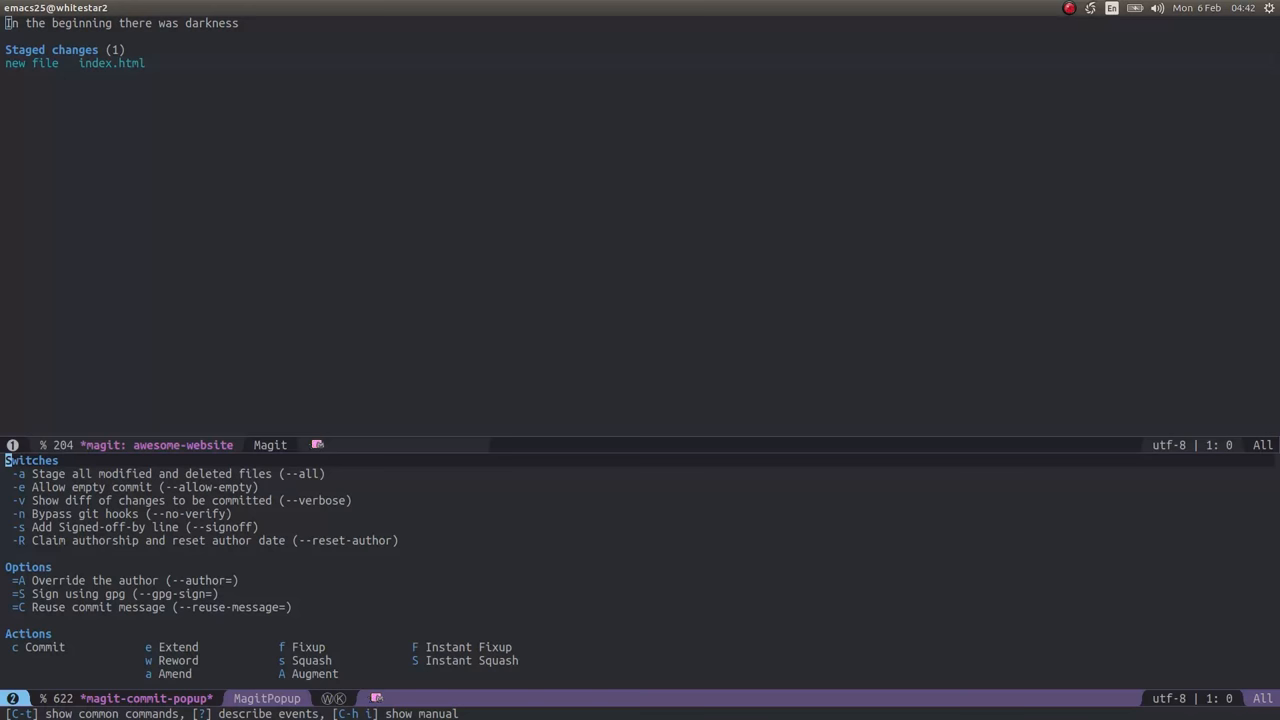
click(44, 648)
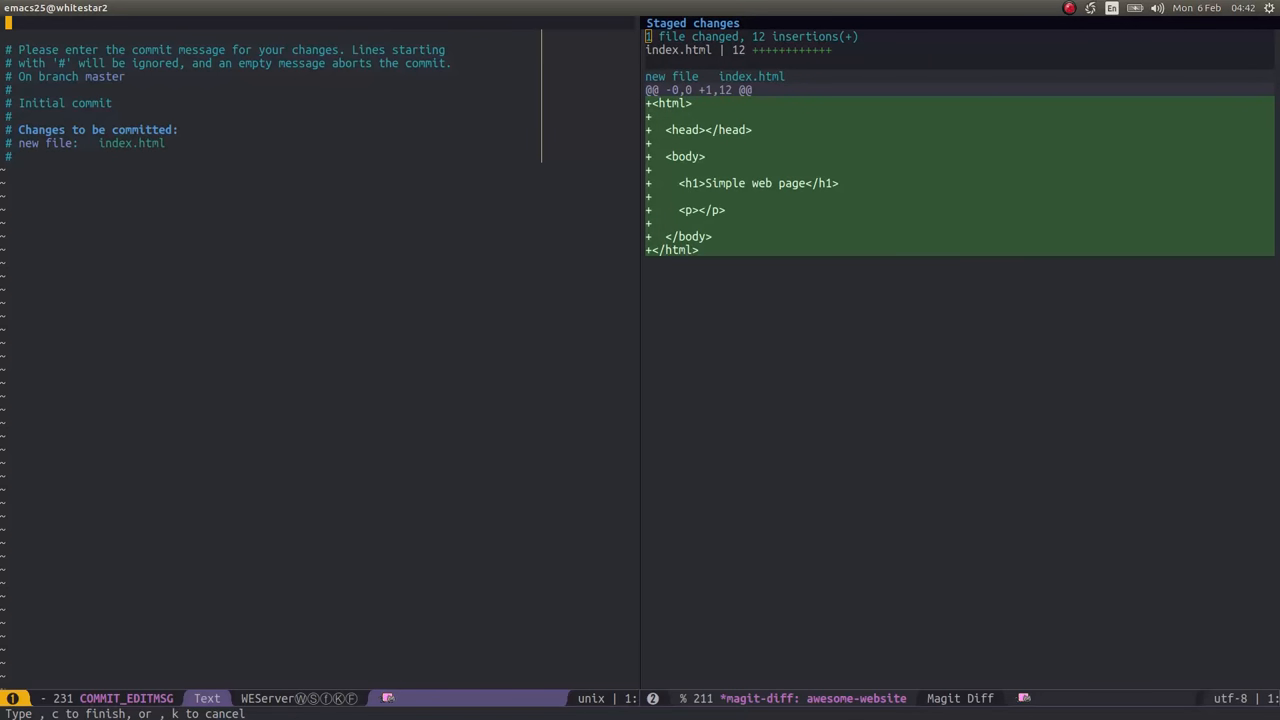
Write the message "New website with the basic structure of the page" and finish the commit
key(i)
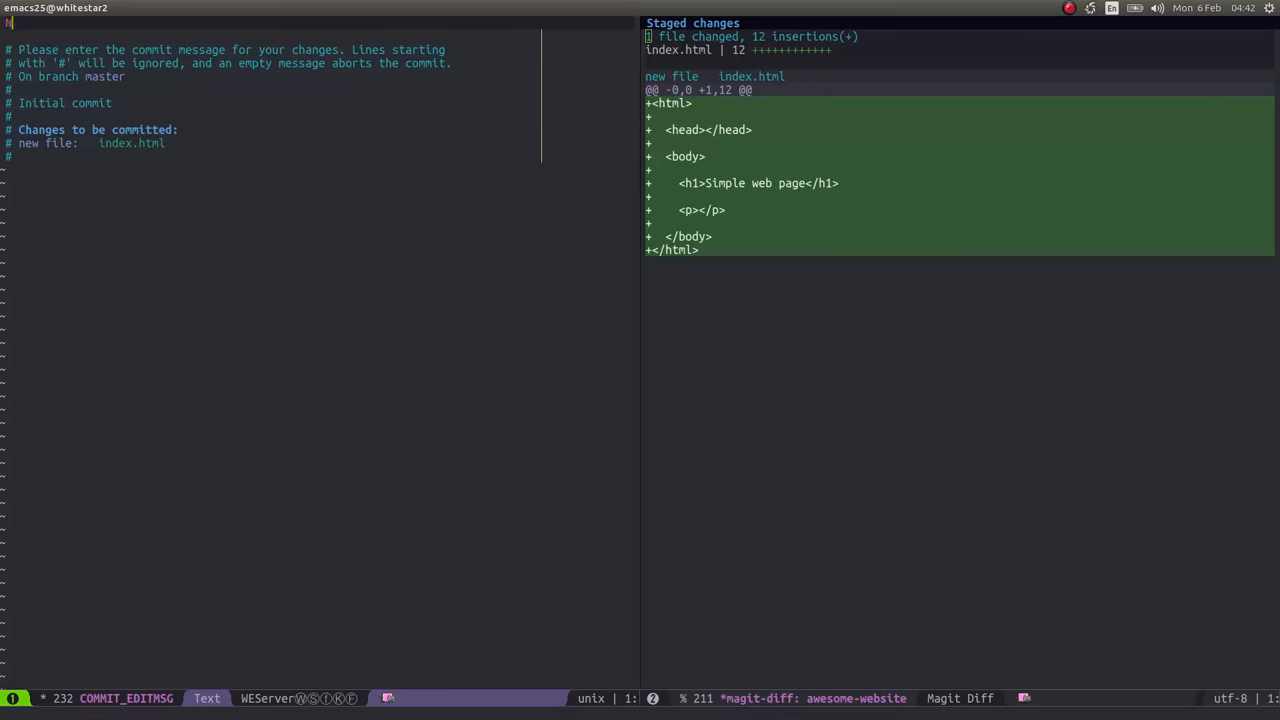
text(New website with the basic structure of the)
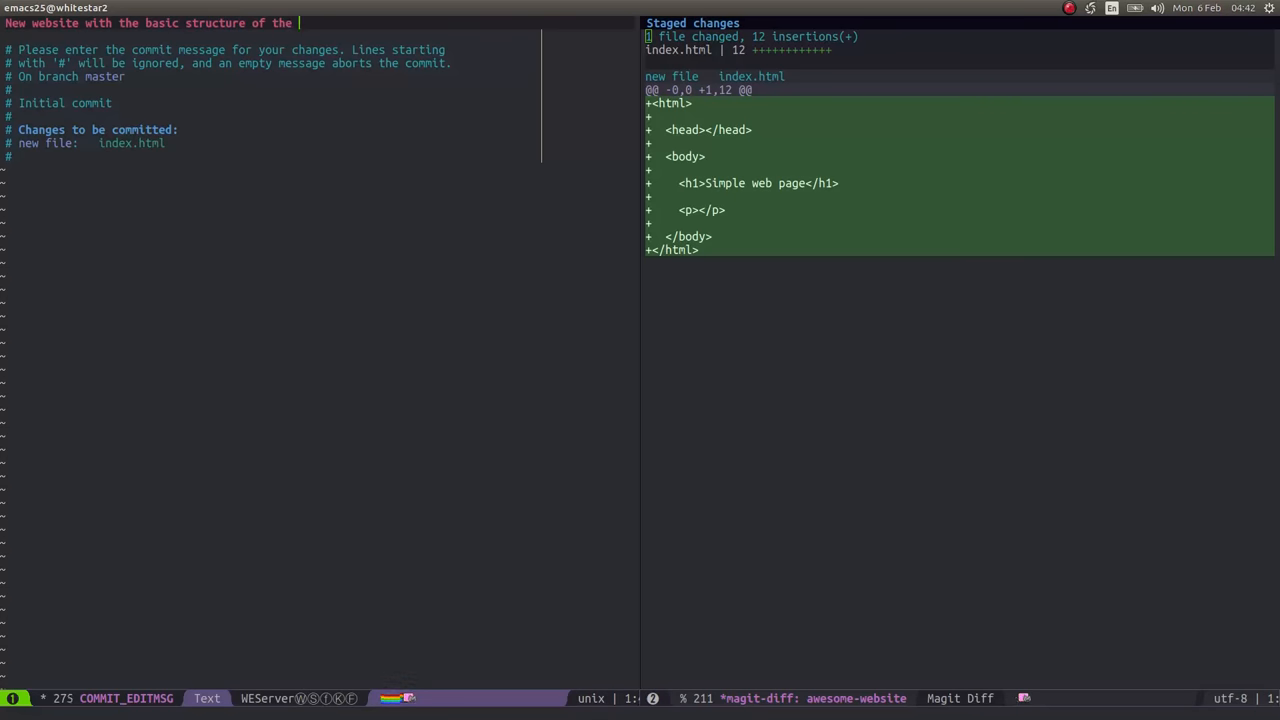
text(page)
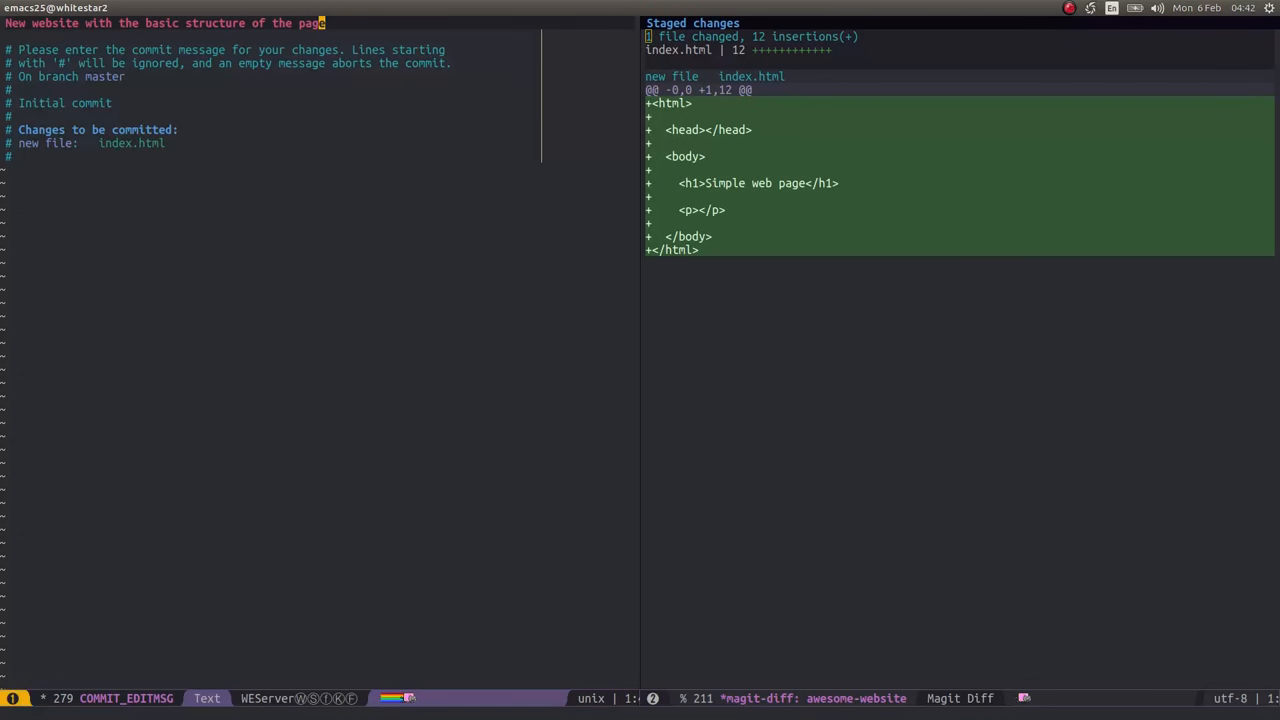
key(C-c C-c)
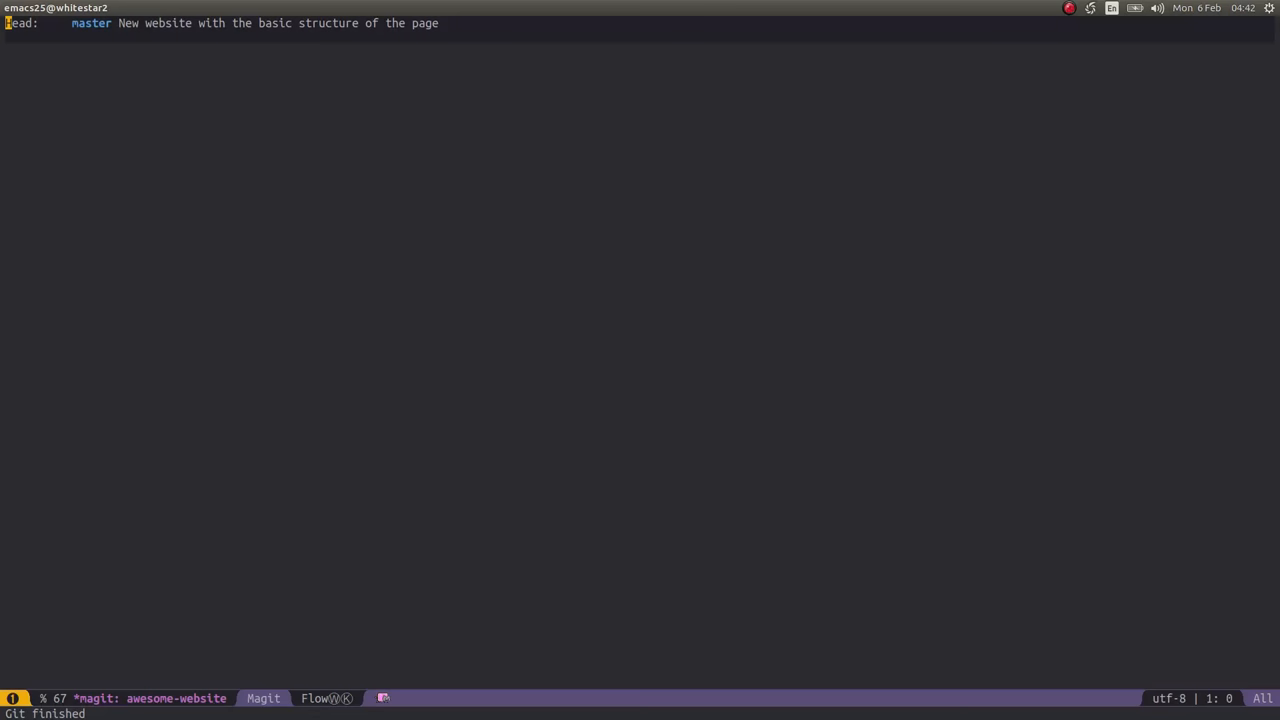
Bring up the magithub dispatch popup from the Magit status buffer
key(l)
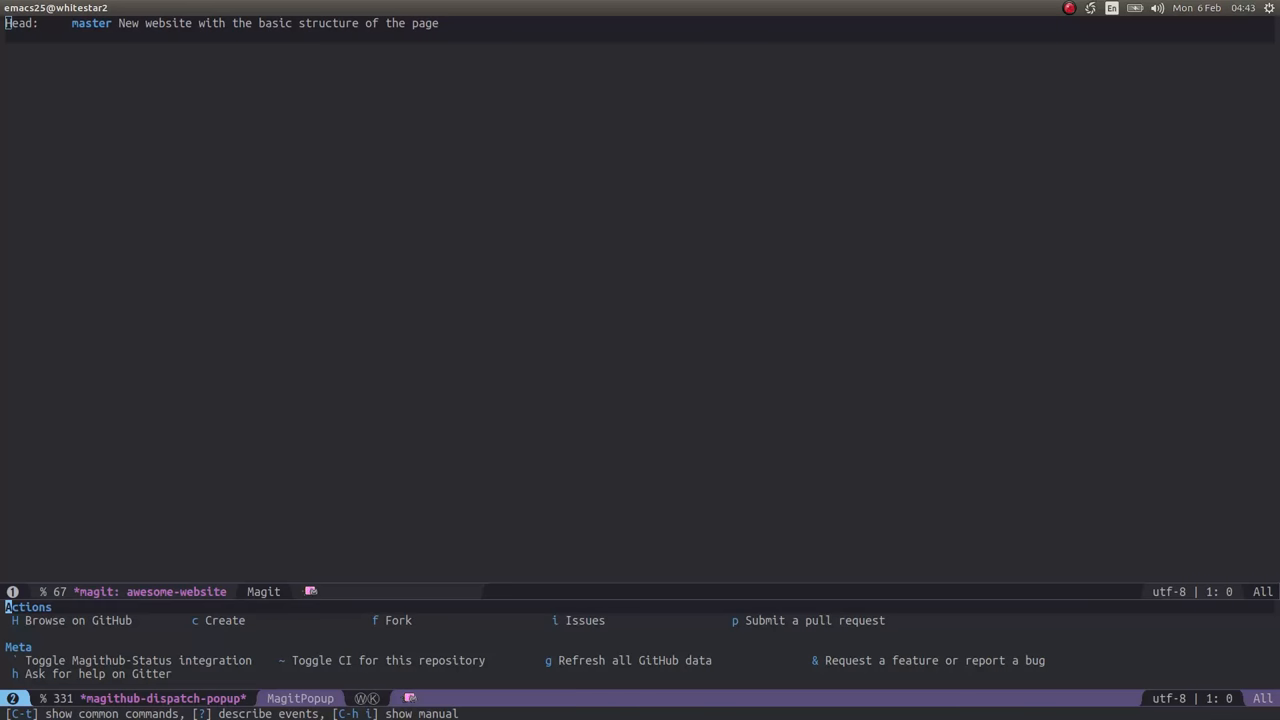
Create the awesome-website repository on GitHub so master tracks origin/master
key(c)
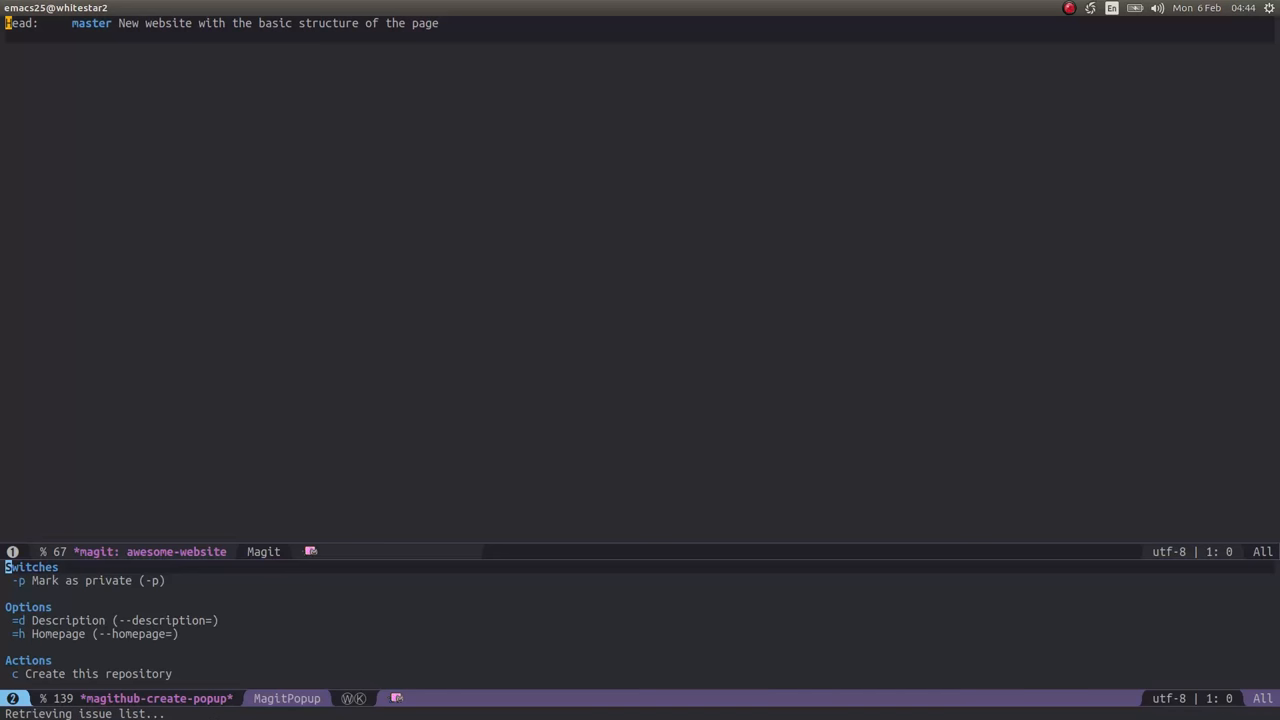
key(P)
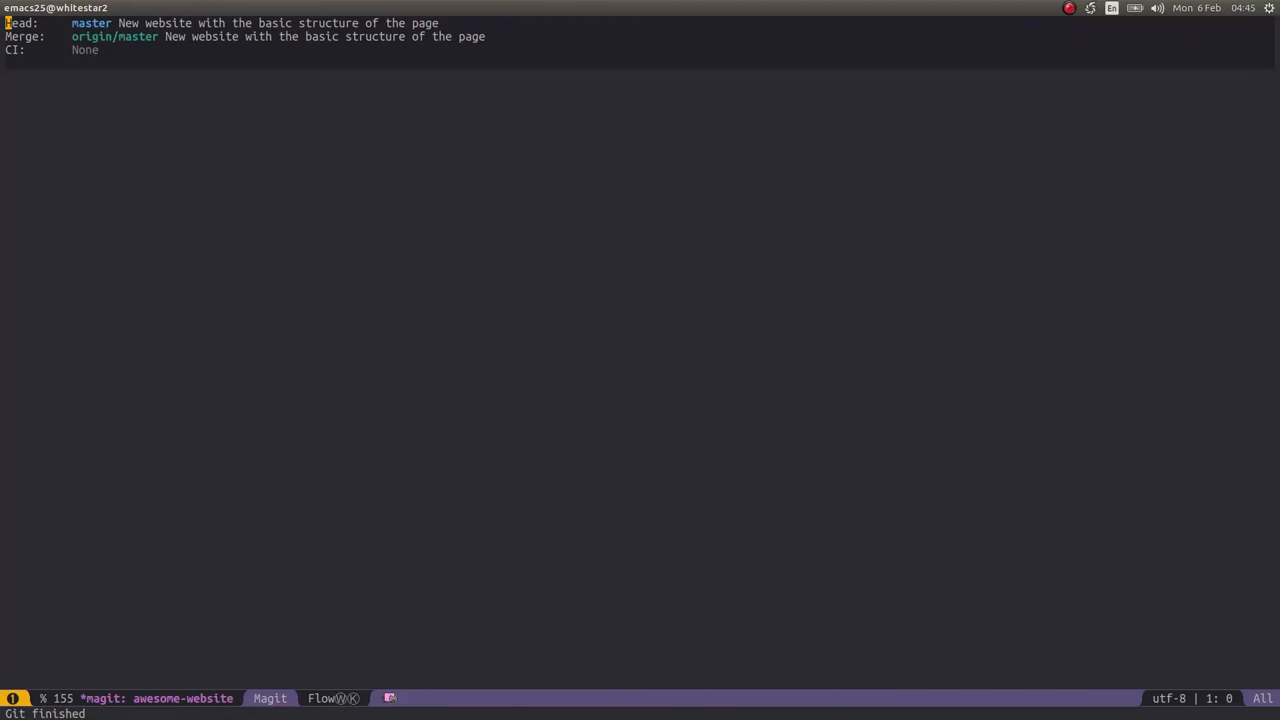
key(down)
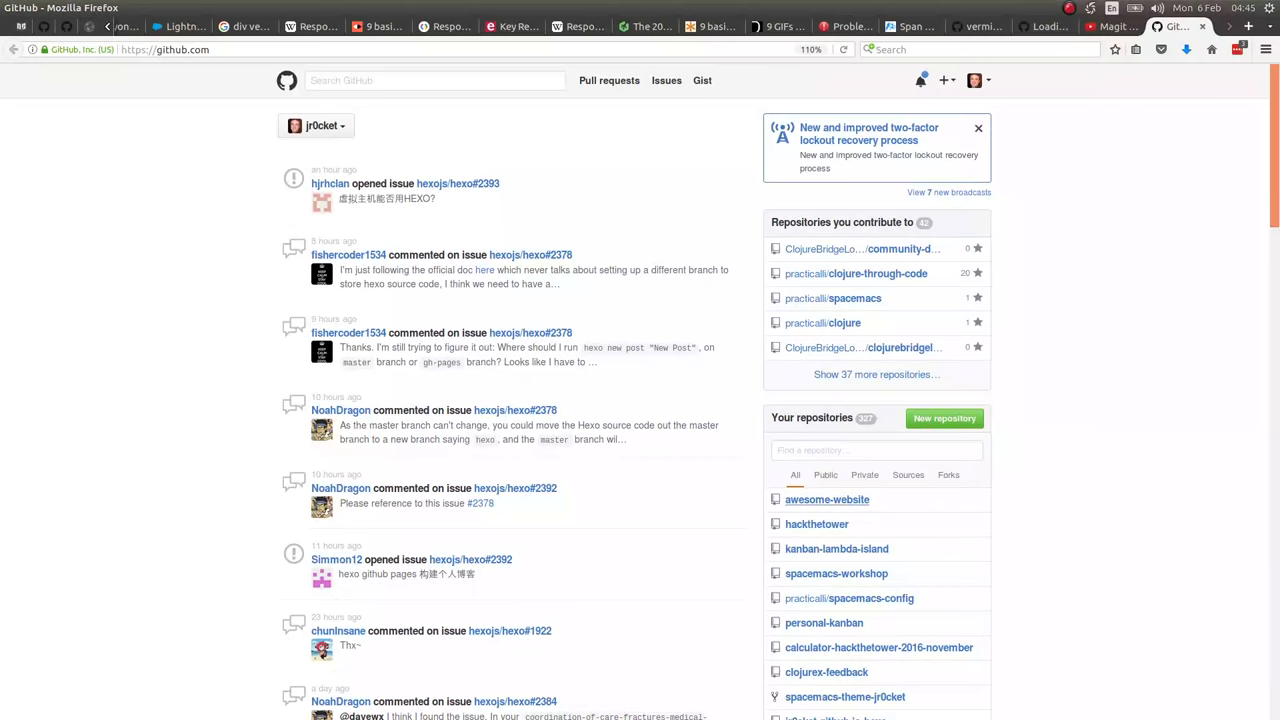
Open the awesome-website repository on GitHub and view its committed index.html
click(828, 500)
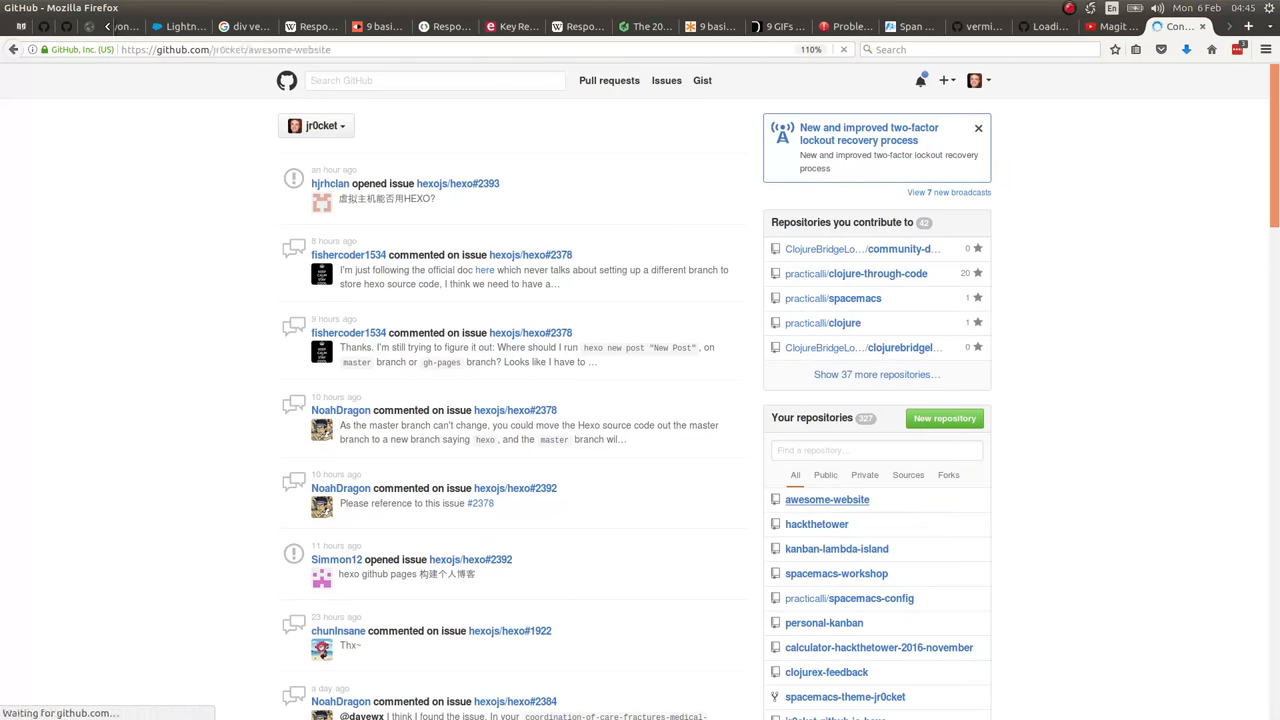
click(828, 500)
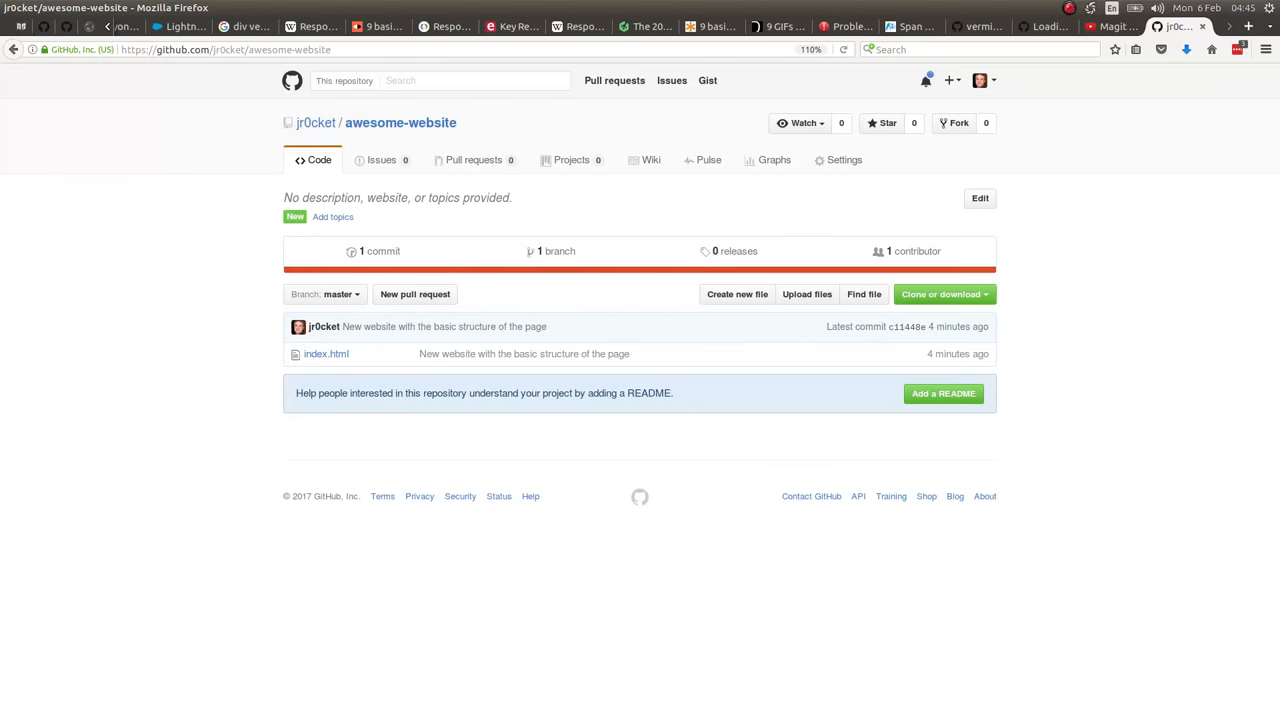
click(326, 352)
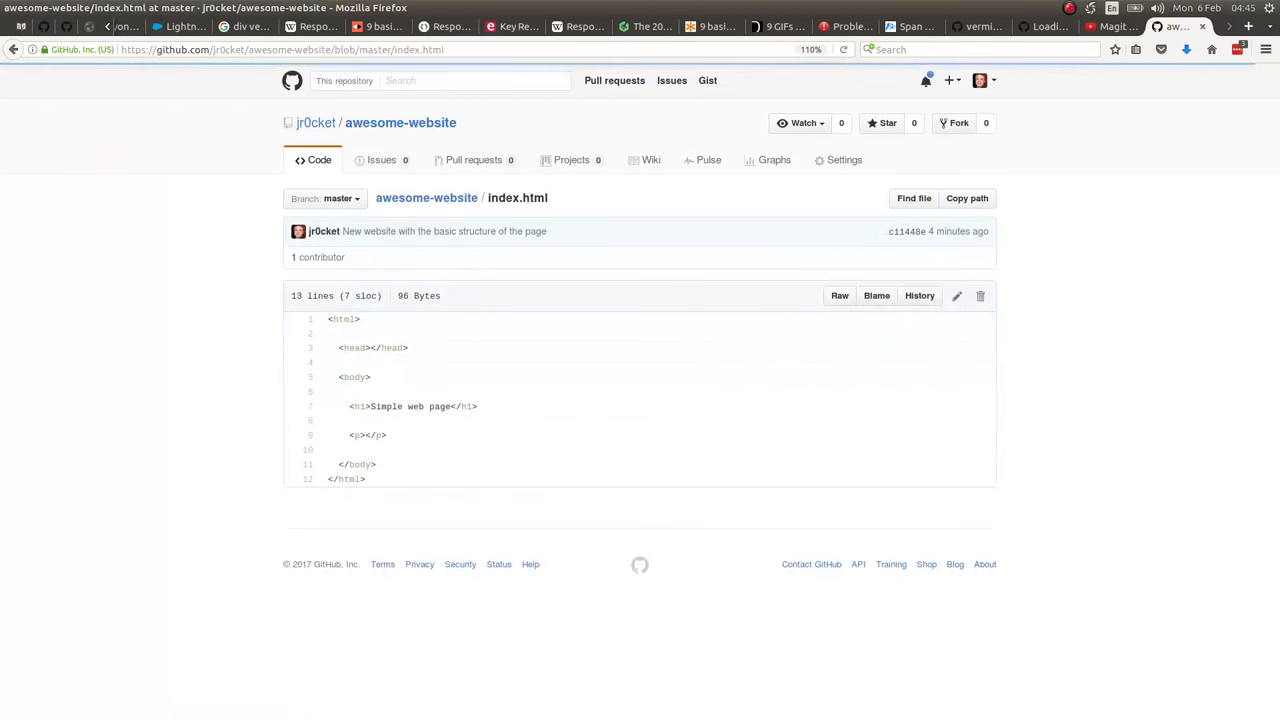